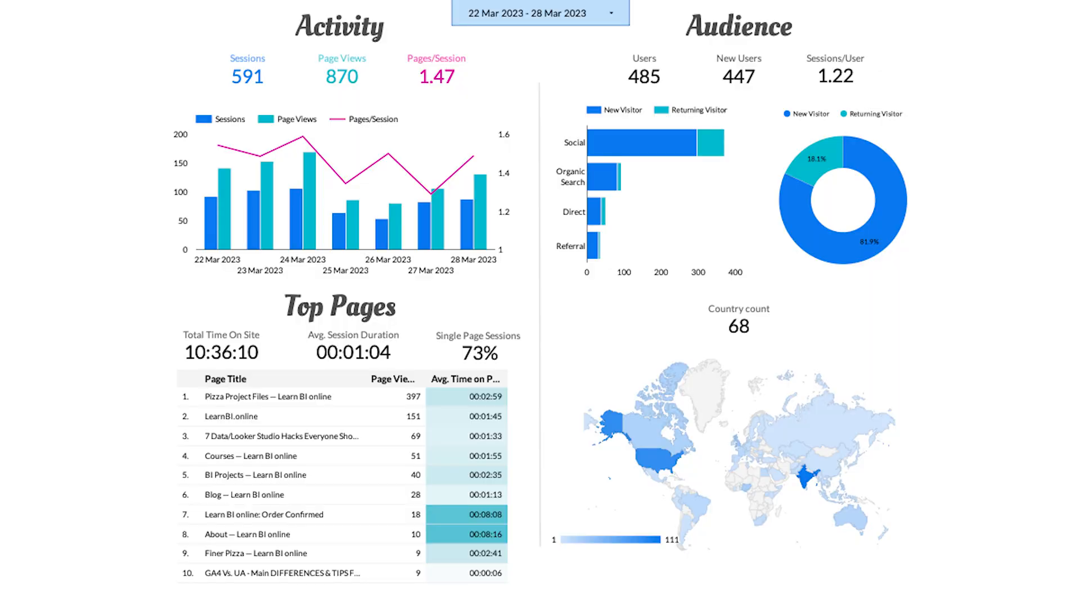
Step: Replace the scorecard's Record Count metric with Sales, giving SUM of Sales
{"action": "key", "text": "ctrl+a"}
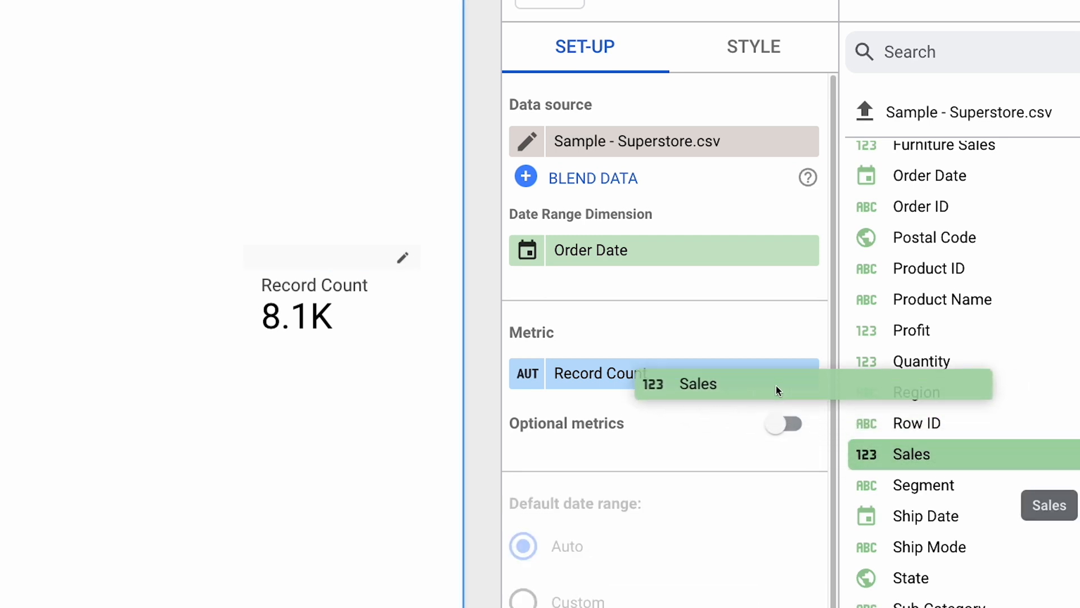
{"action": "left_click", "coordinate": [698, 384]}
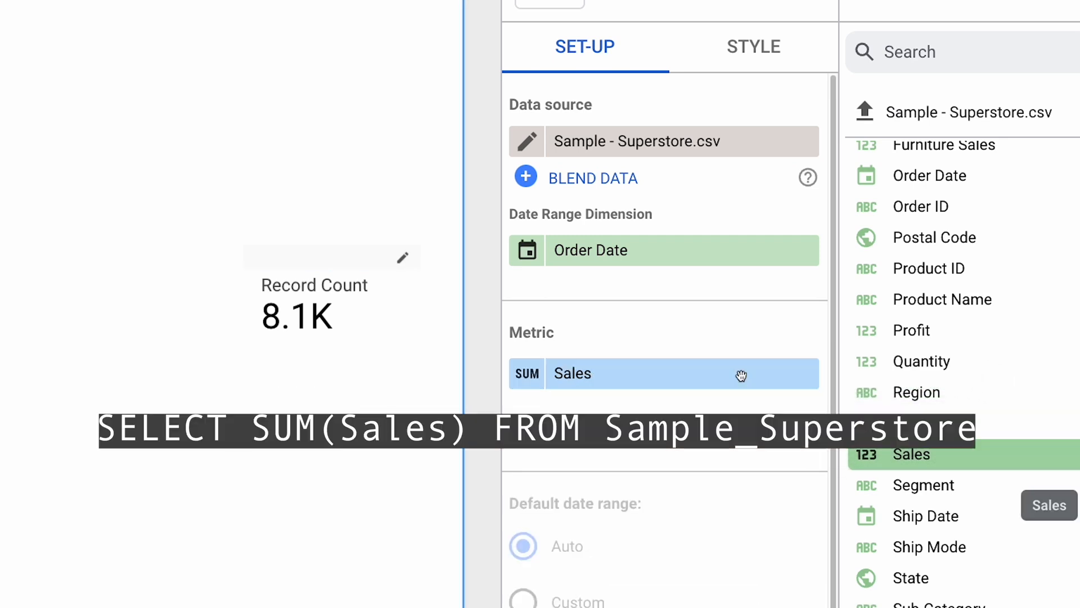